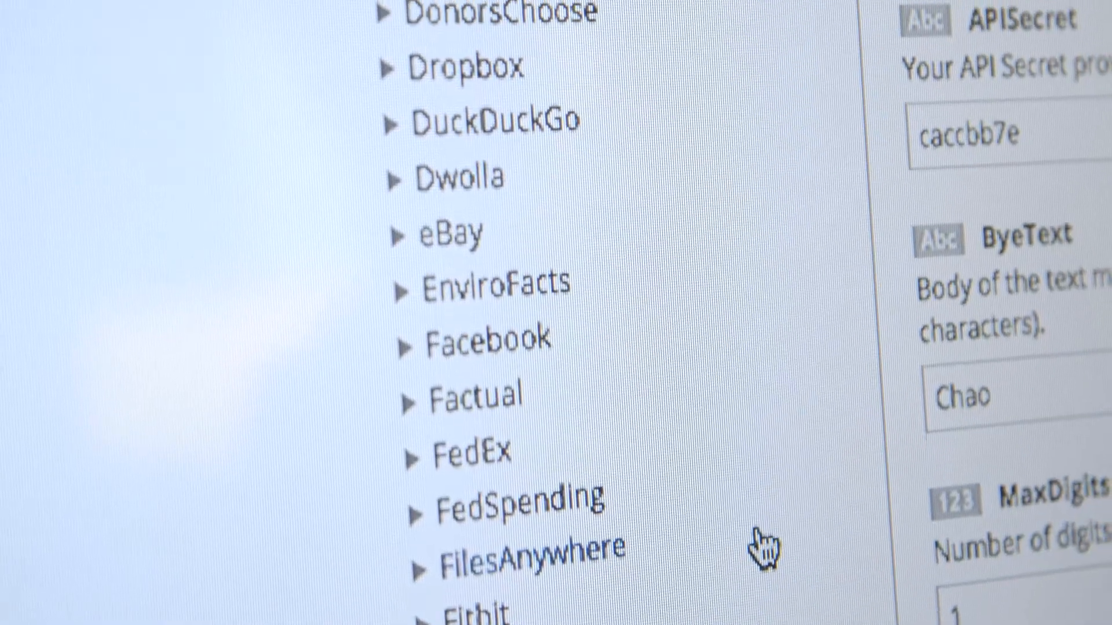
{"action": "scroll", "scroll_direction": "down", "scroll_amount": 3}
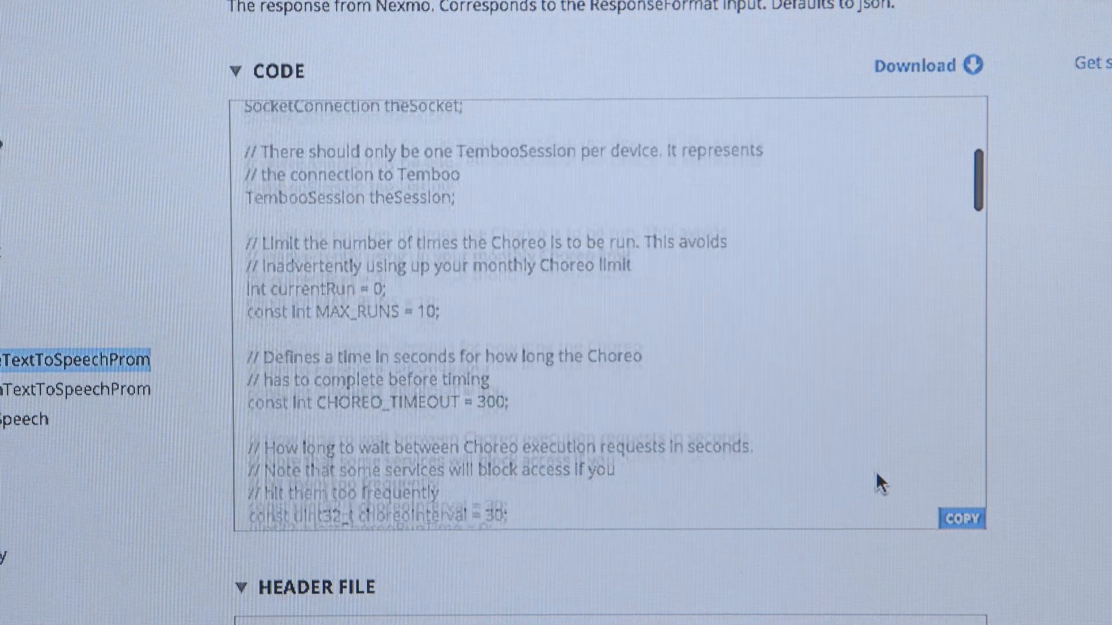
{"action": "scroll", "scroll_direction": "down", "scroll_amount": 3}
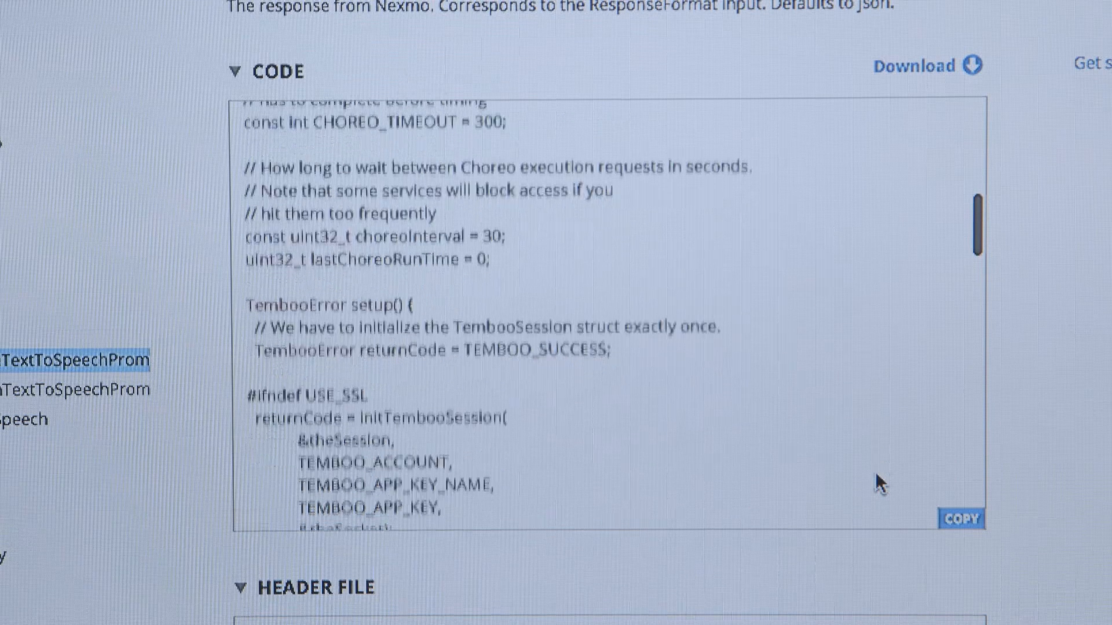
{"action": "scroll", "scroll_direction": "down", "scroll_amount": 3}
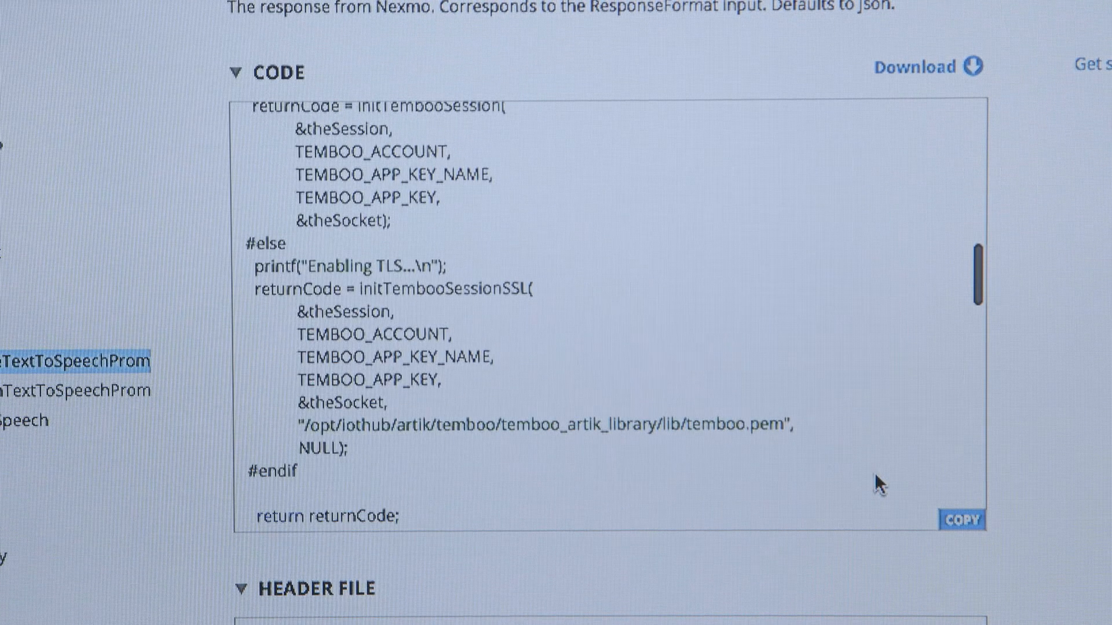